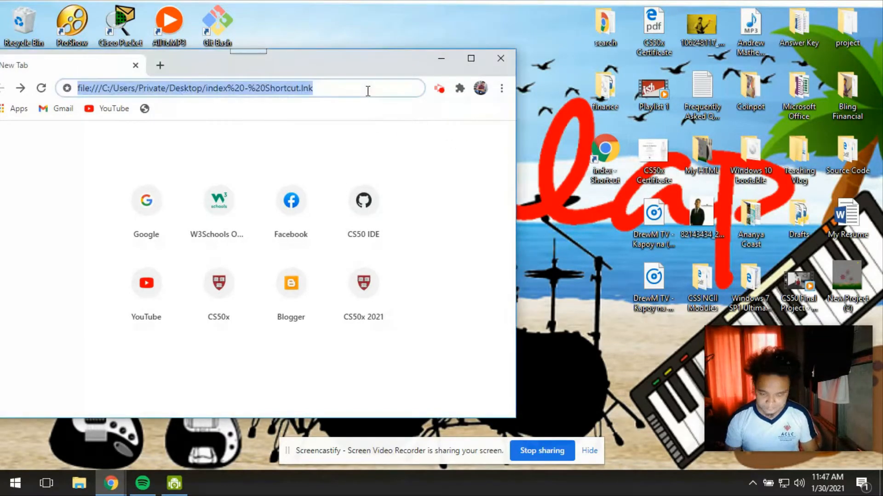
Load the local search/index.html Google Search clone home page
key("Return")
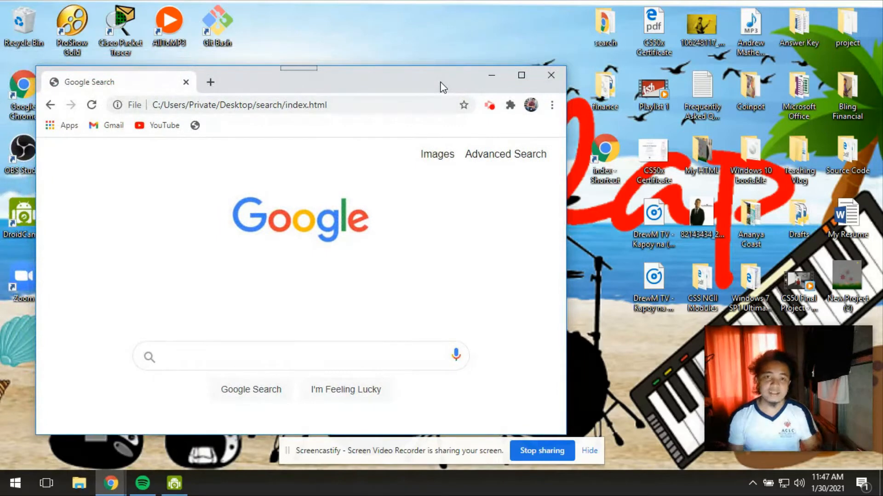
mouse_move(456, 206)
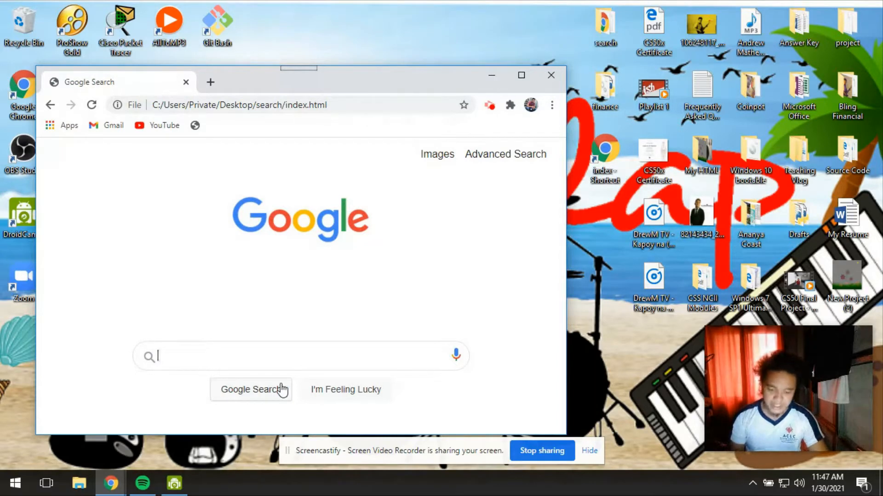
mouse_move(364, 312)
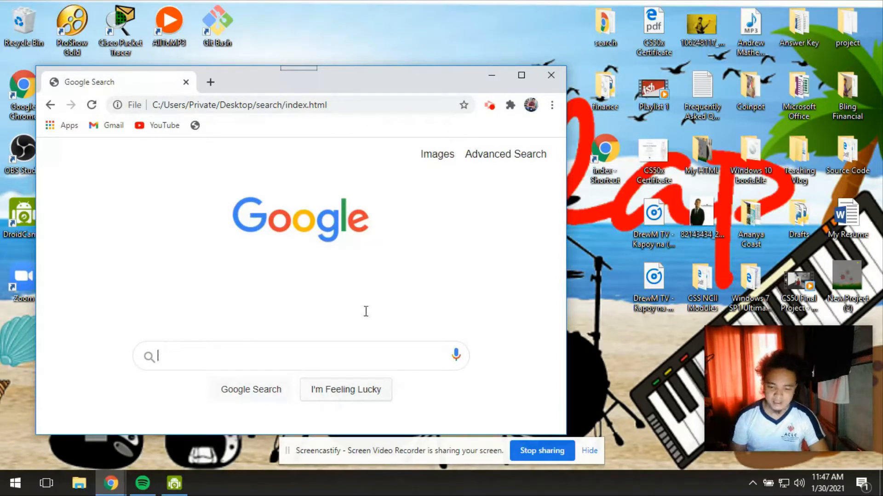
mouse_move(437, 154)
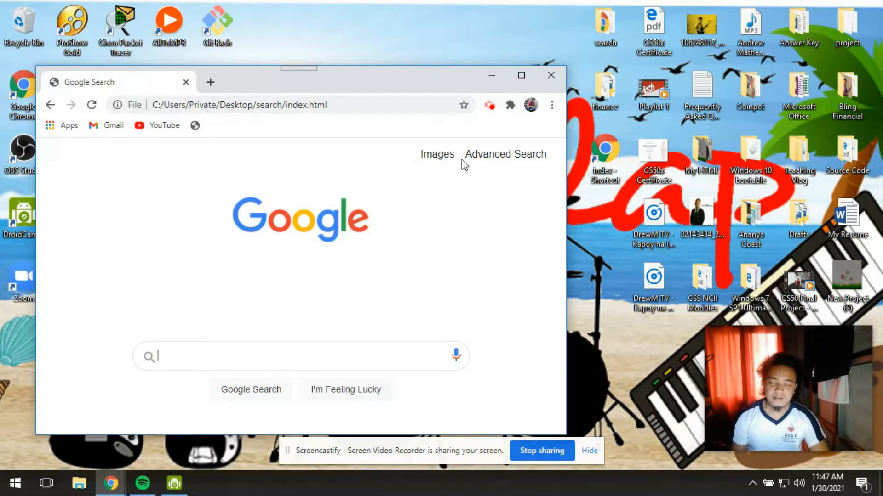
mouse_move(437, 154)
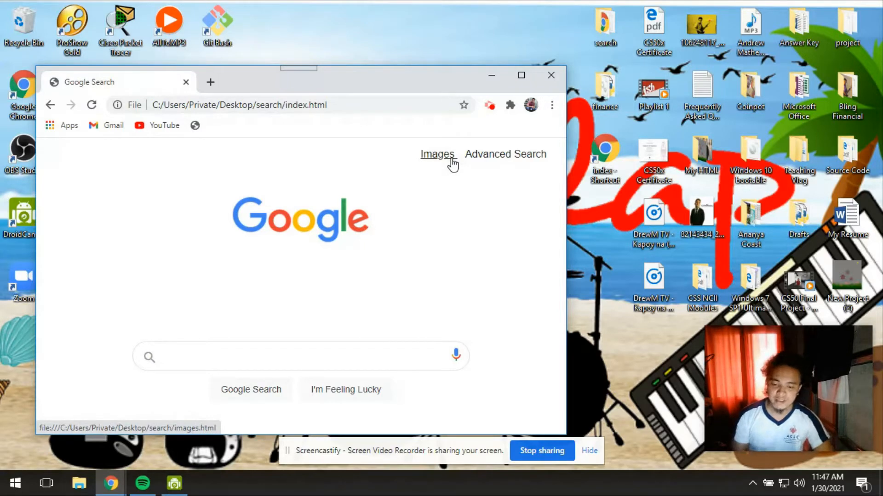
mouse_move(504, 154)
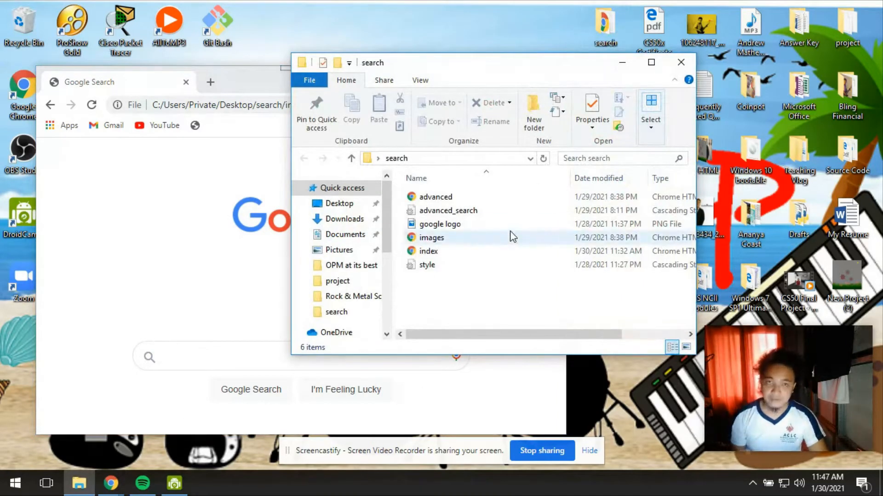
mouse_move(226, 261)
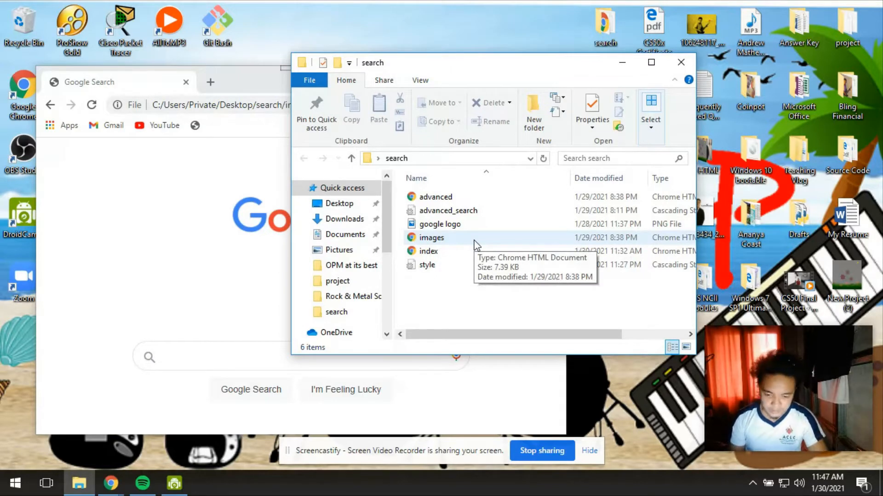
mouse_move(509, 204)
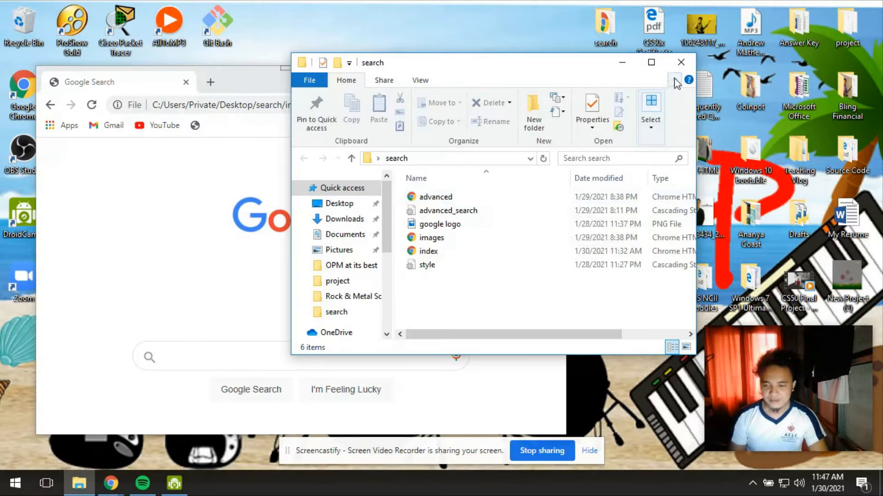
Close the search folder window after reviewing its project files
left_click(679, 62)
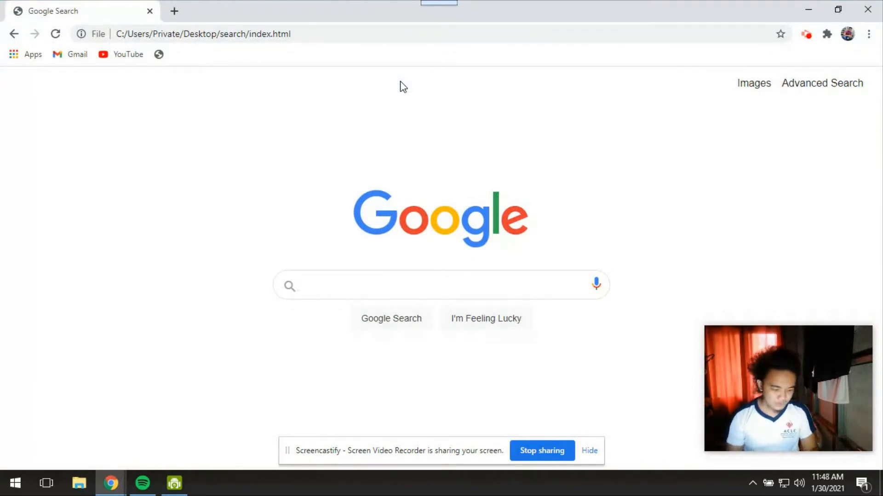
left_click(441, 285)
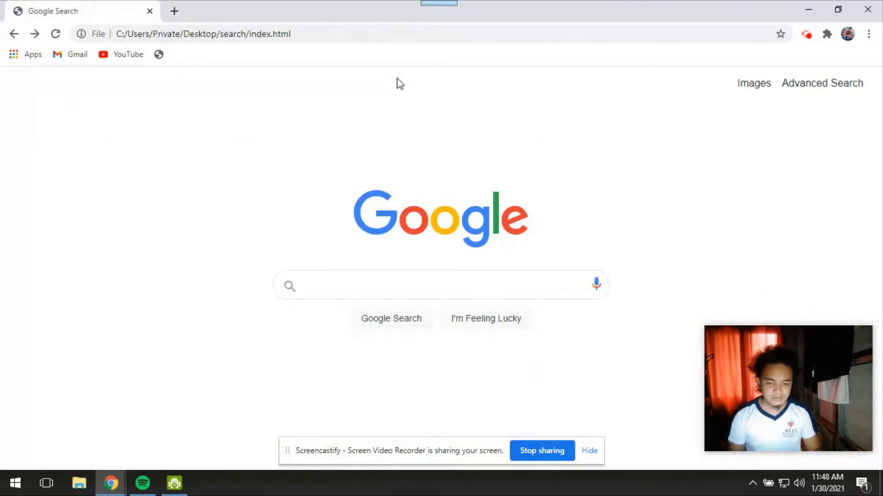
left_click(441, 285)
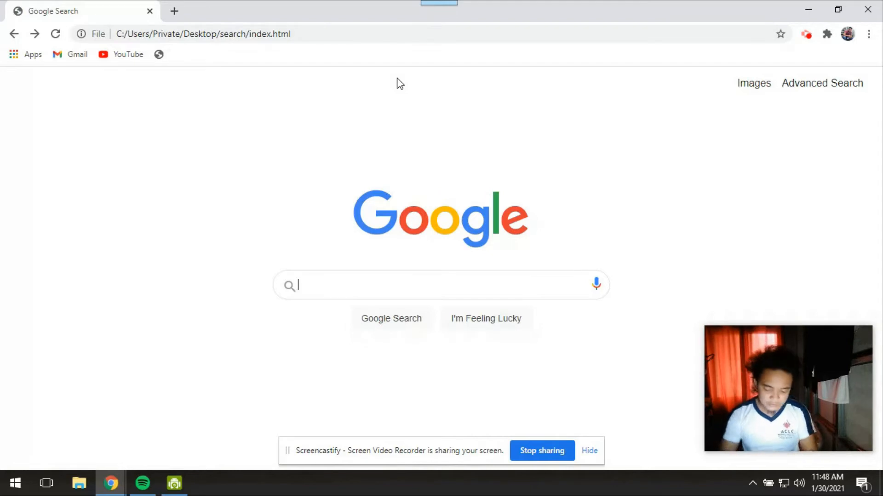
type("harvard")
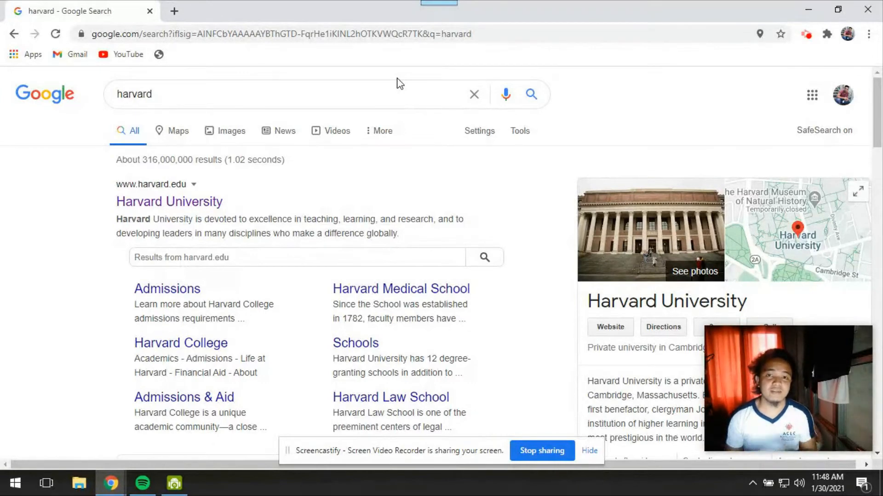
left_click(14, 34)
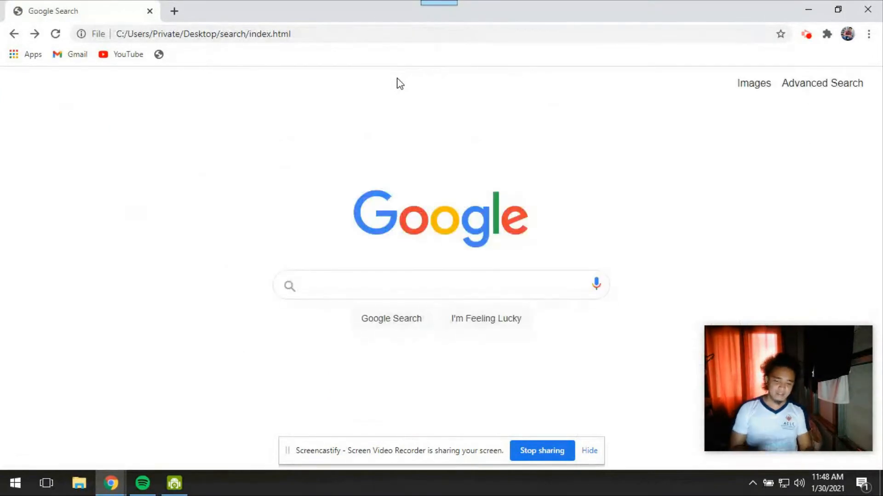
mouse_move(512, 305)
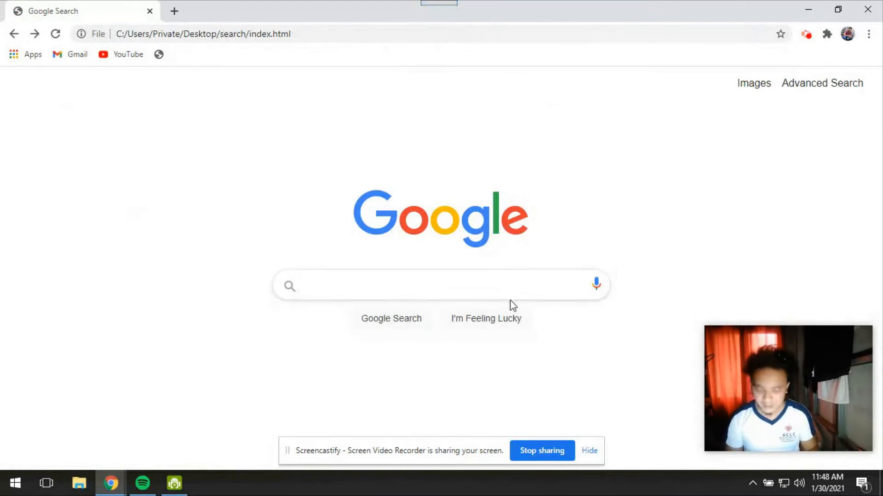
mouse_move(509, 317)
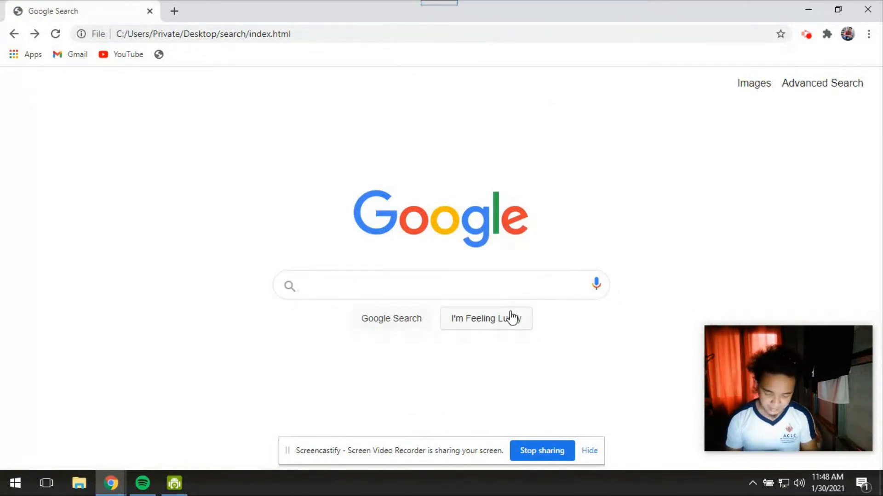
type("dogs")
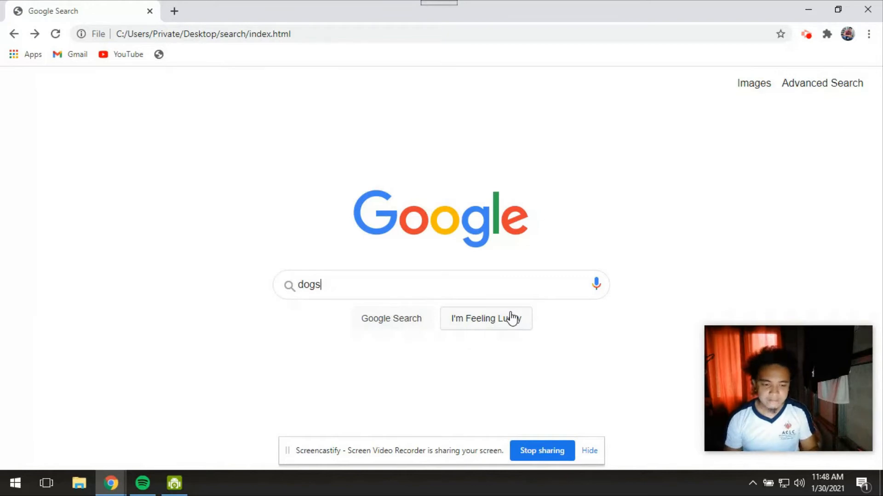
left_click(486, 319)
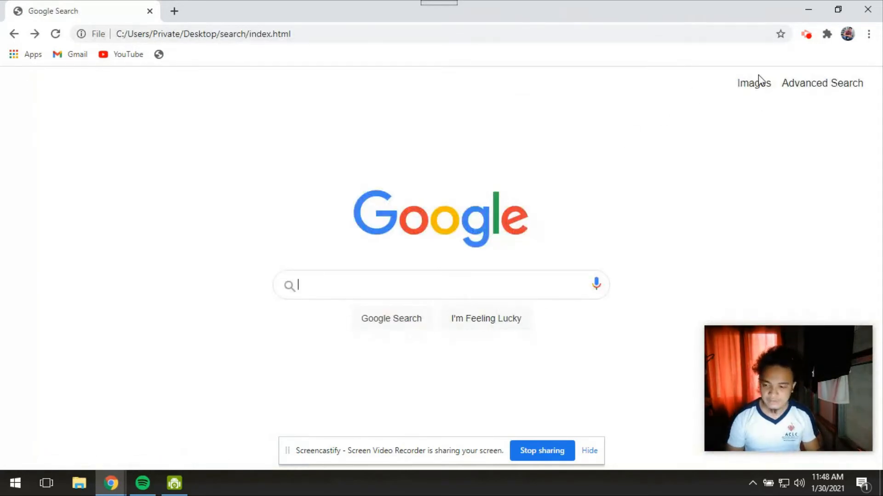
Run an image search for 'har' from the local Images page, then return to it
left_click(753, 83)
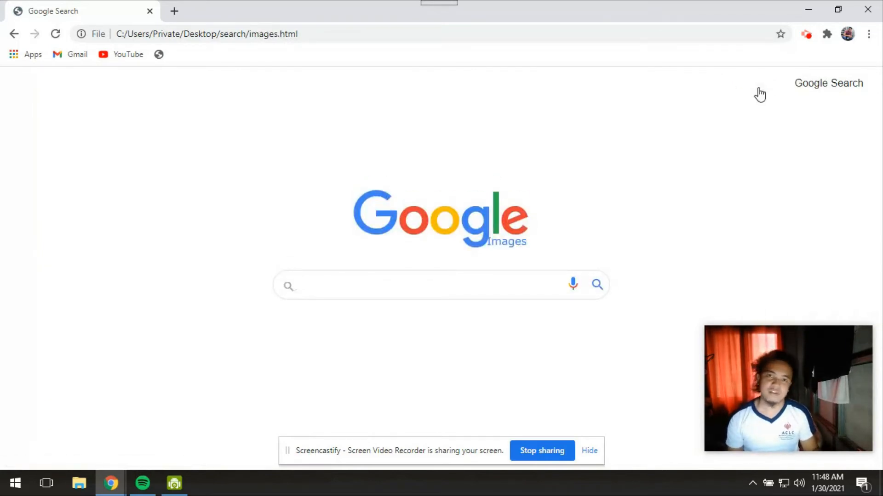
type("harvard")
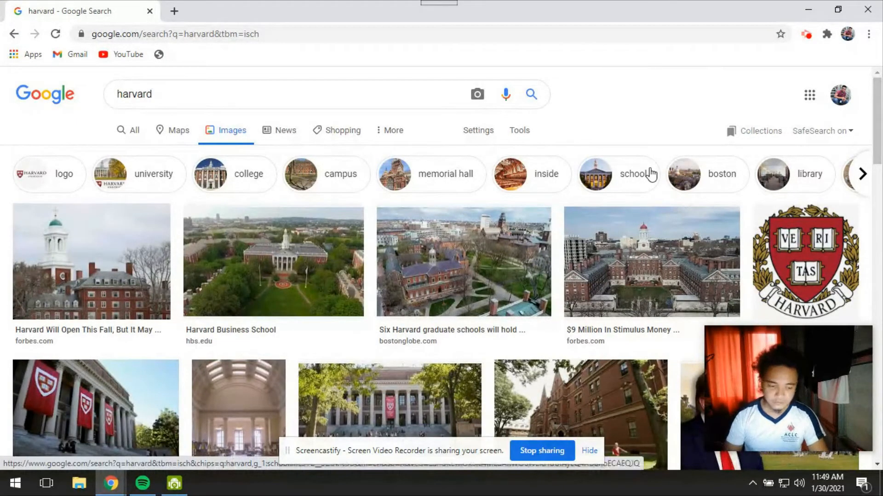
left_click(207, 33)
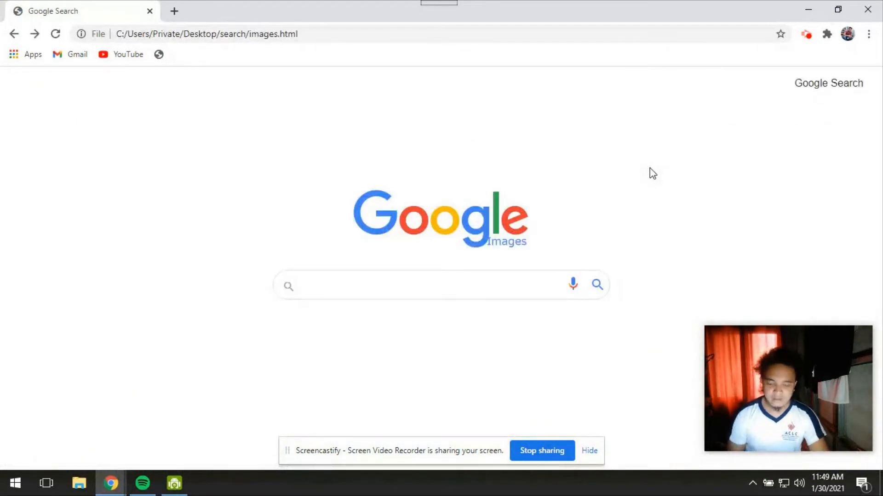
Run an image search for 'philippines' from the local Images page
type("ph")
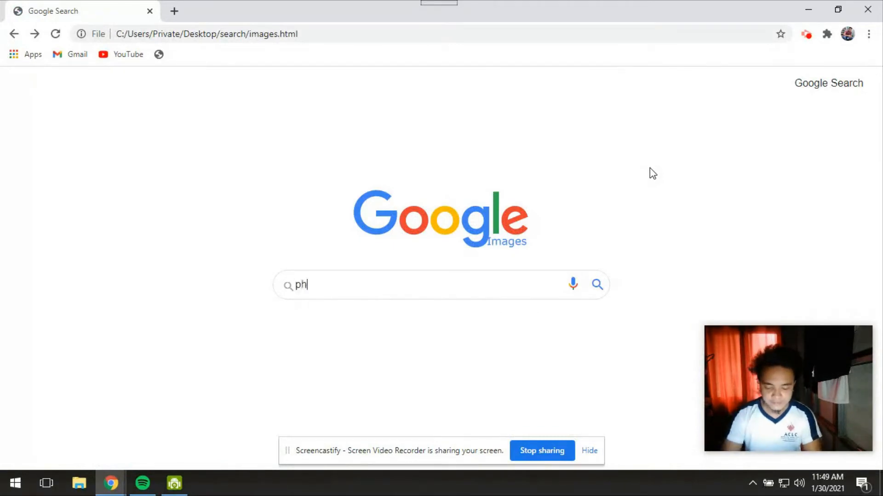
type("ilippines")
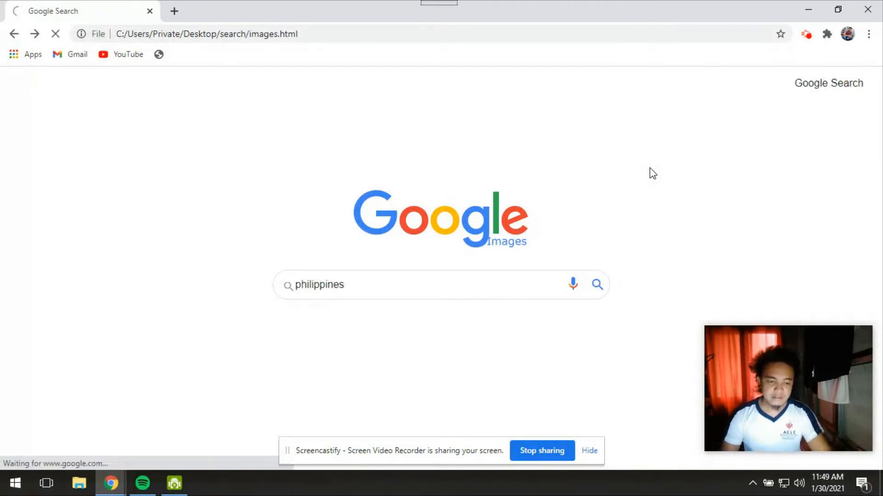
left_click(596, 284)
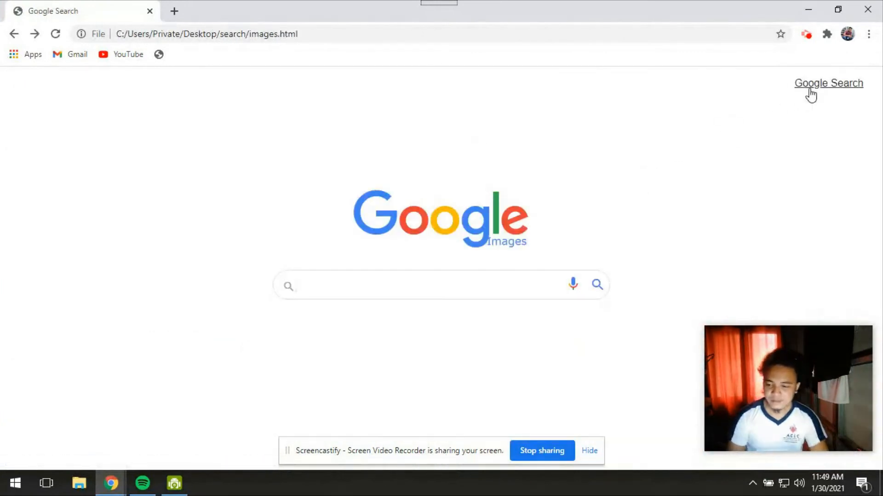
Open the local Advanced Search page from the main search page
left_click(828, 83)
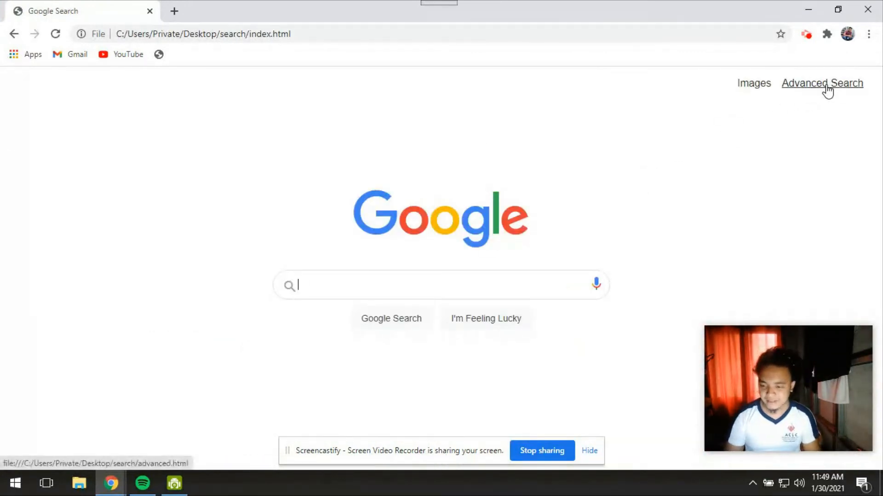
left_click(822, 83)
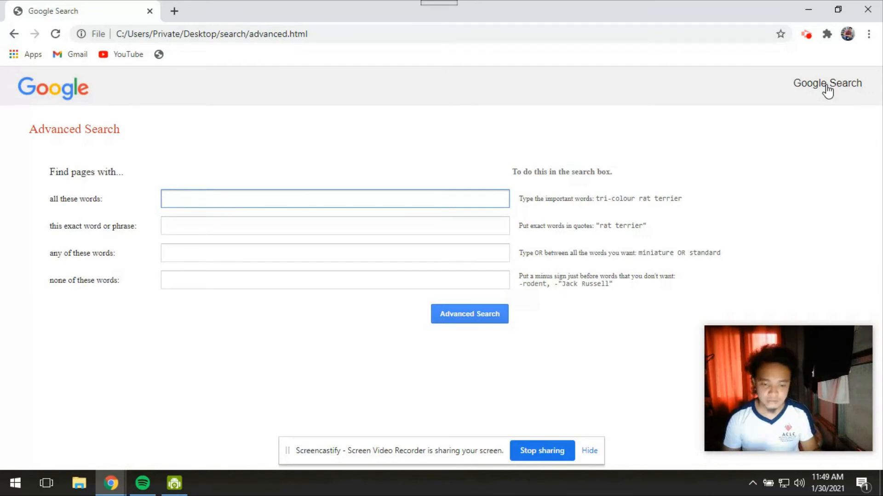
mouse_move(444, 192)
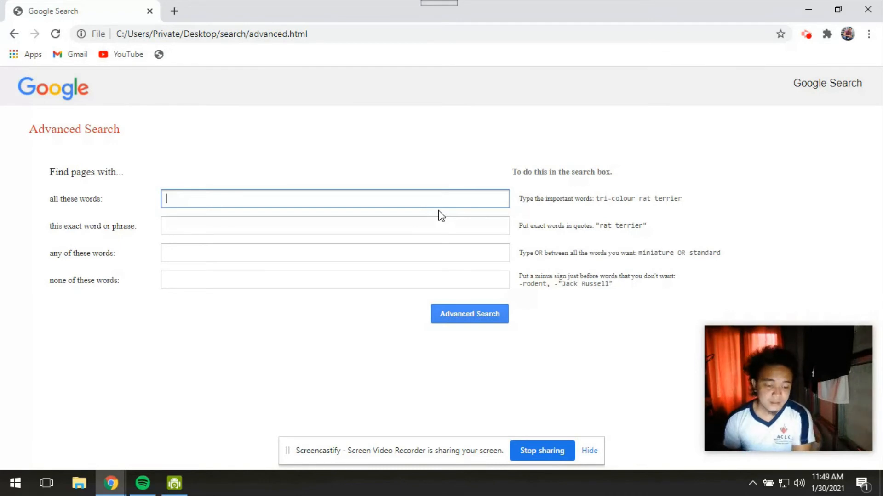
left_click(335, 226)
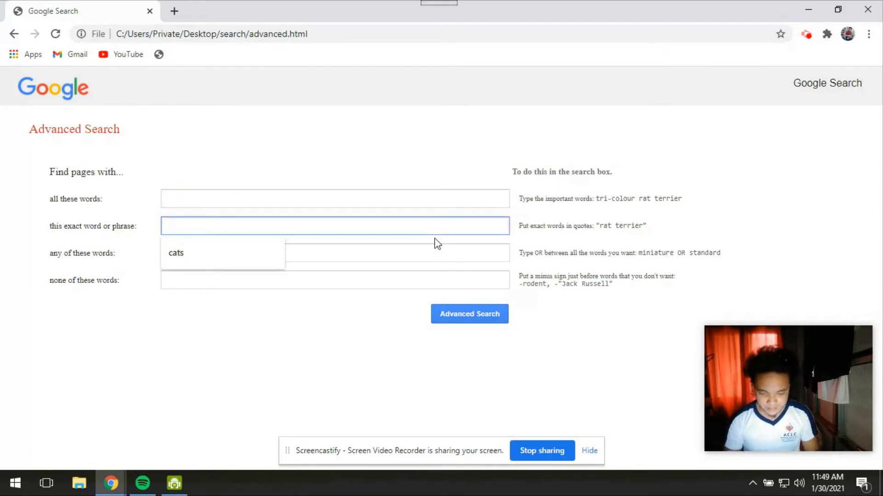
left_click(334, 253)
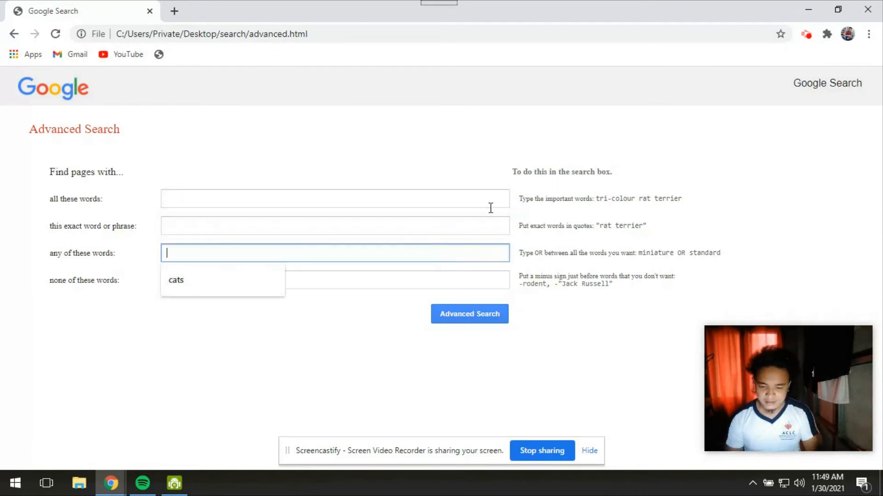
Fill 'cats university' under all these words, moving to the exact phrase field
left_click(334, 199)
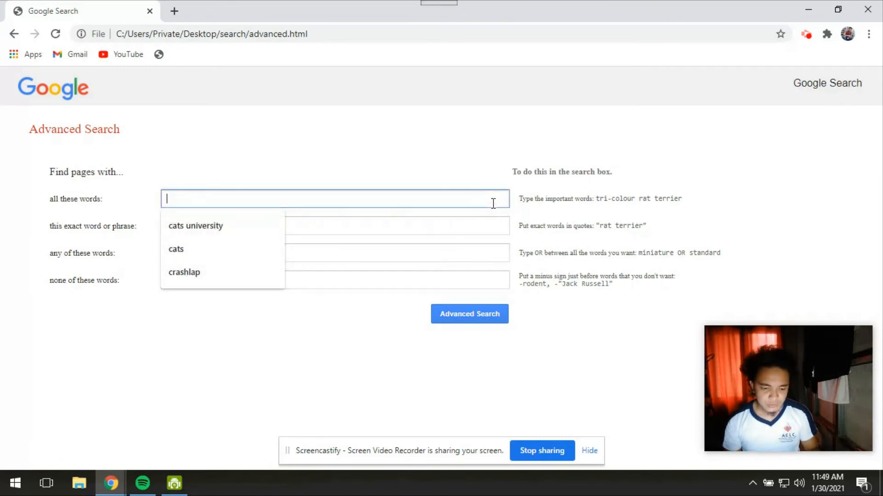
type("cats")
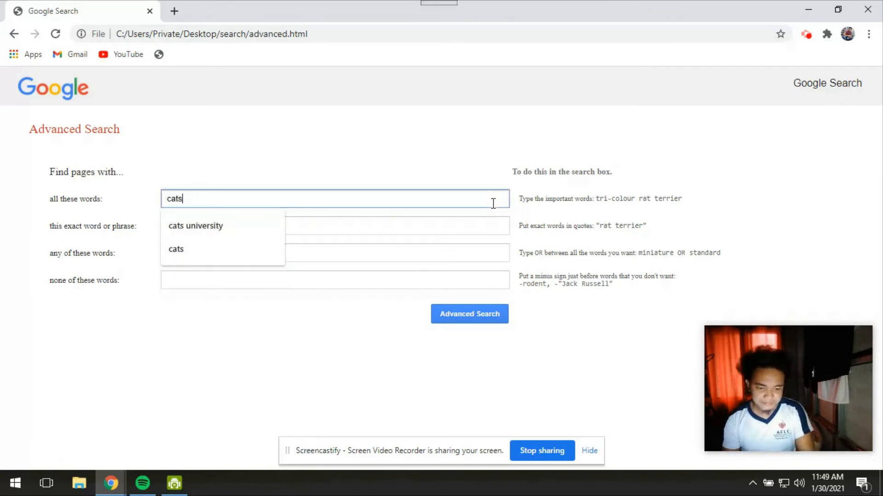
left_click(195, 226)
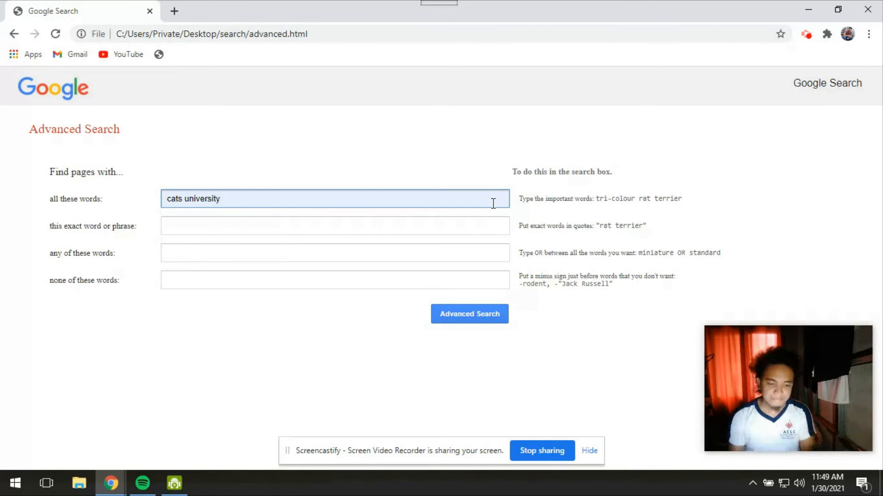
left_click(335, 226)
type("cats")
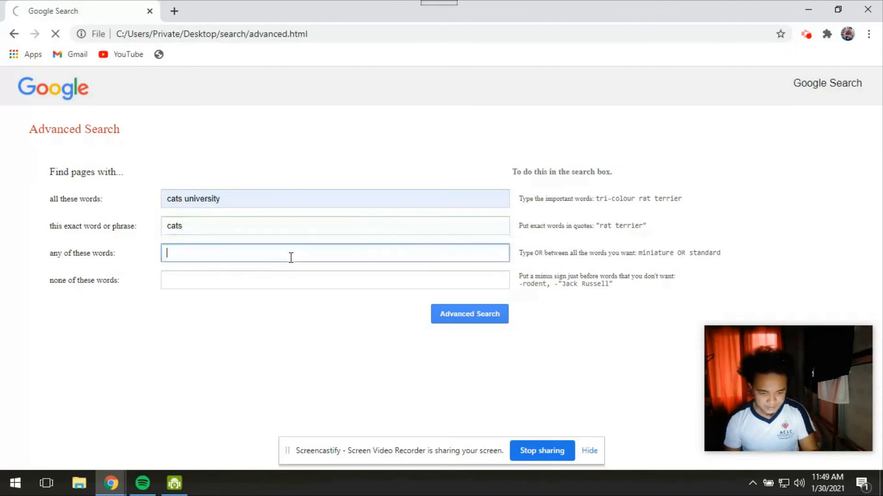
Enter cats for any of these words and dogs for none of these words
left_click(469, 314)
type("dogs")
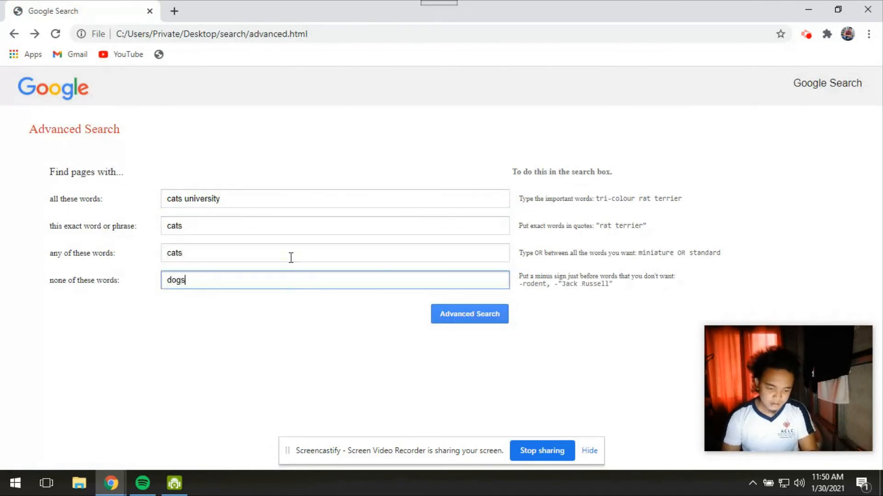
left_click(469, 314)
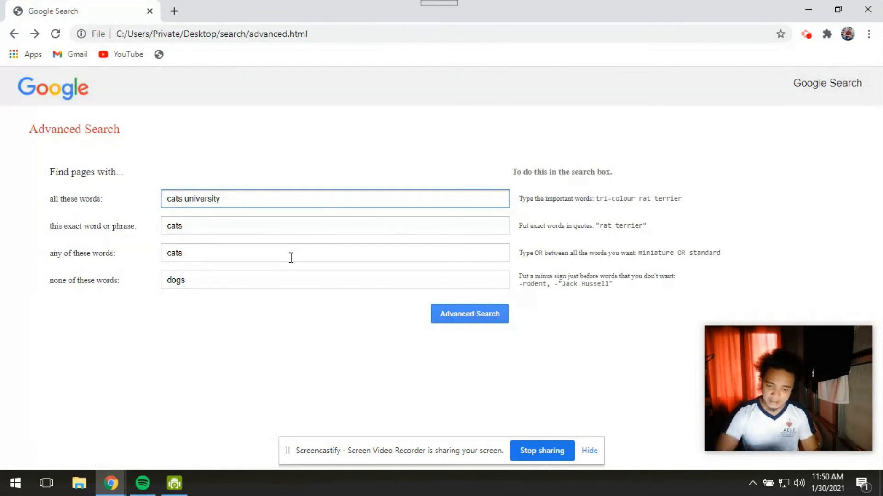
mouse_move(439, 107)
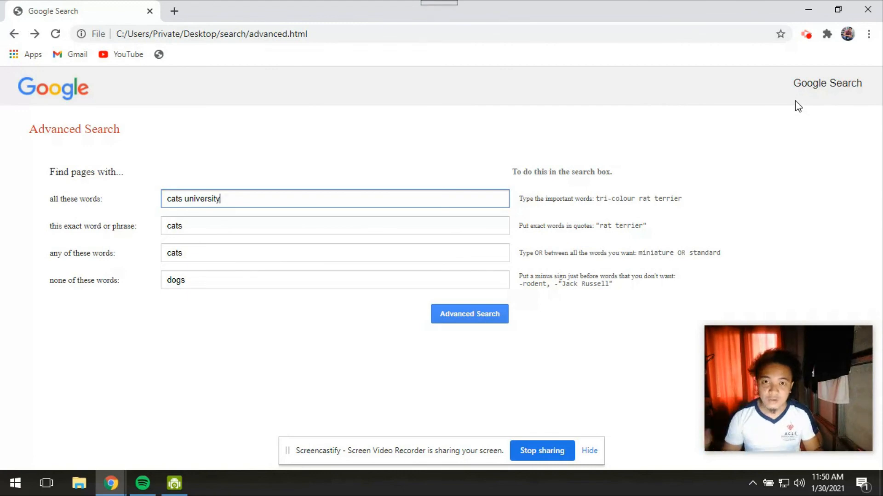
mouse_move(637, 399)
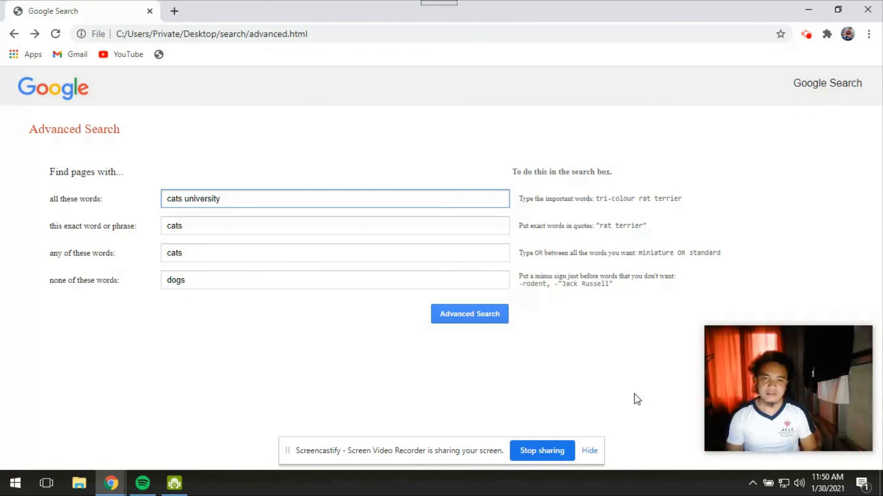